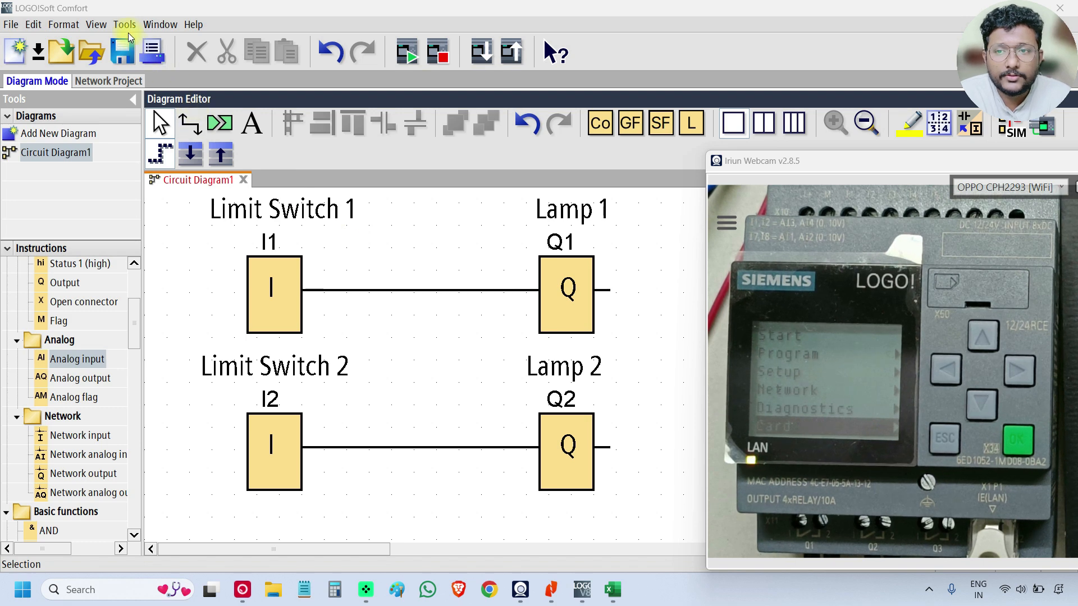
- Open the Ethernet Connections settings from the Tools menu
{"action": "left_click", "coordinate": [125, 24]}
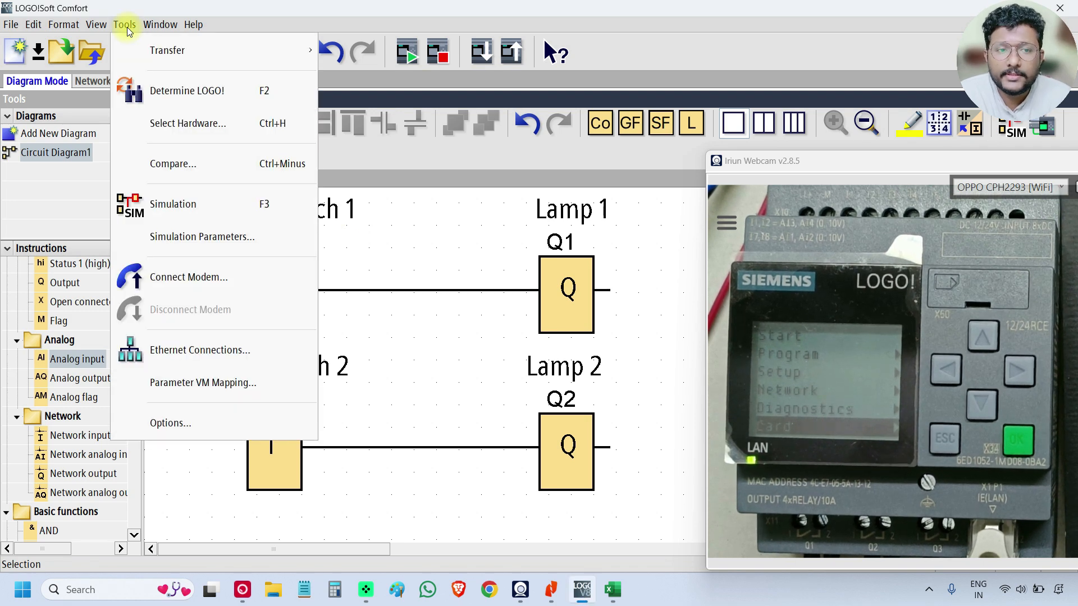
{"action": "mouse_move", "coordinate": [275, 355]}
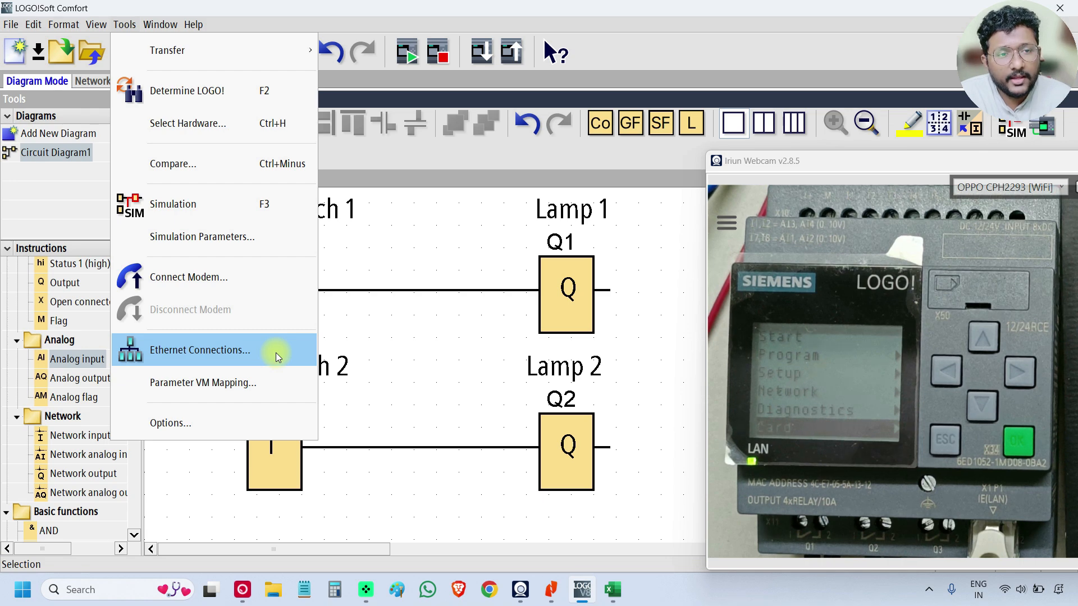
{"action": "left_click", "coordinate": [200, 349]}
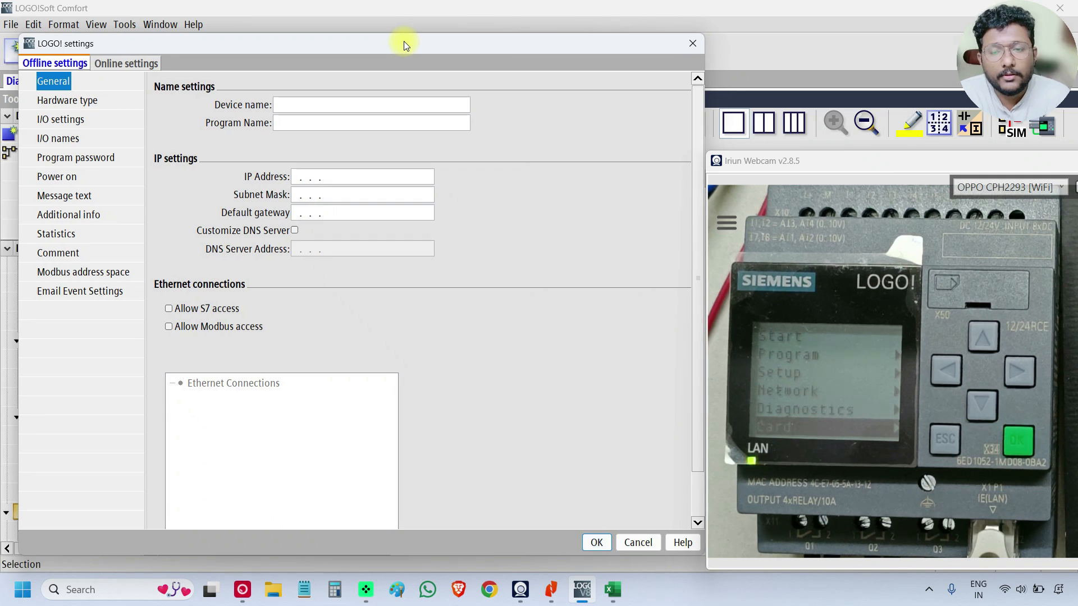
- Connect via the Corechip adapter to target IP 192.168.0.3 and accept the settings
{"action": "left_click", "coordinate": [126, 63]}
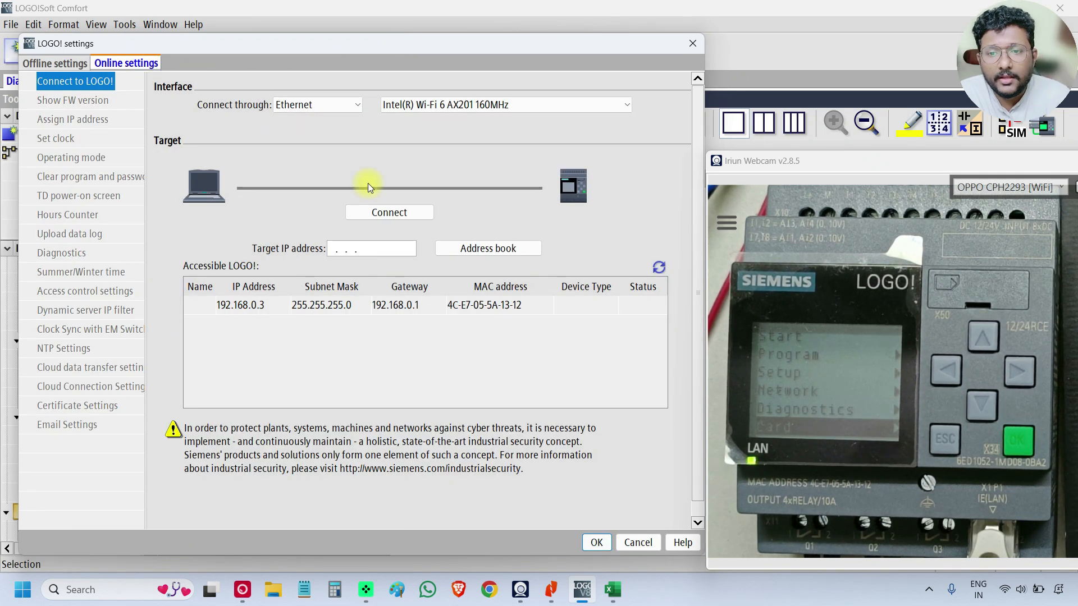
{"action": "left_click", "coordinate": [340, 249]}
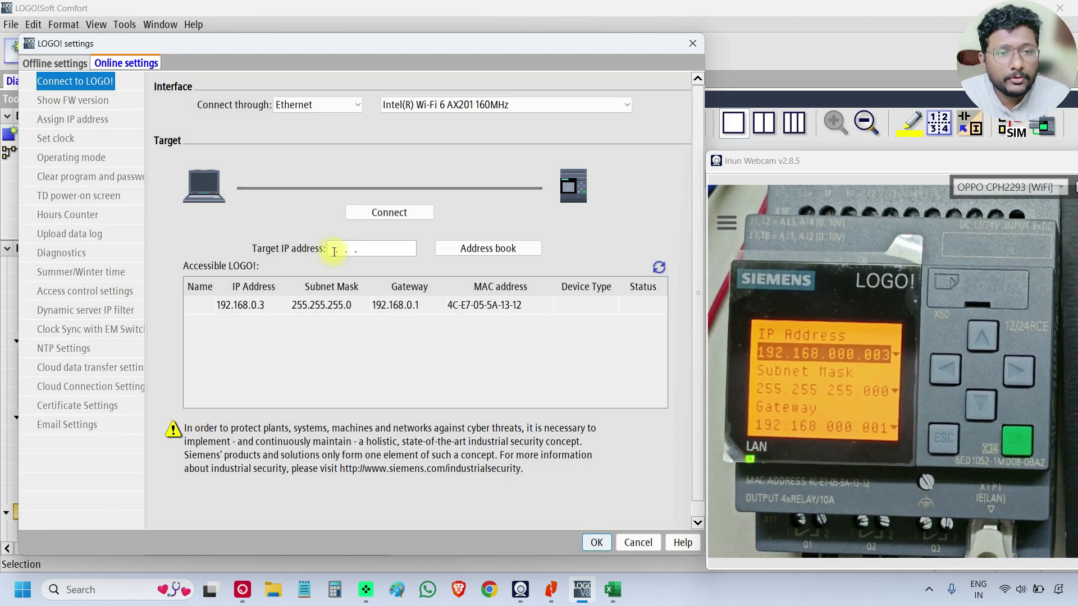
{"action": "left_click", "coordinate": [389, 212]}
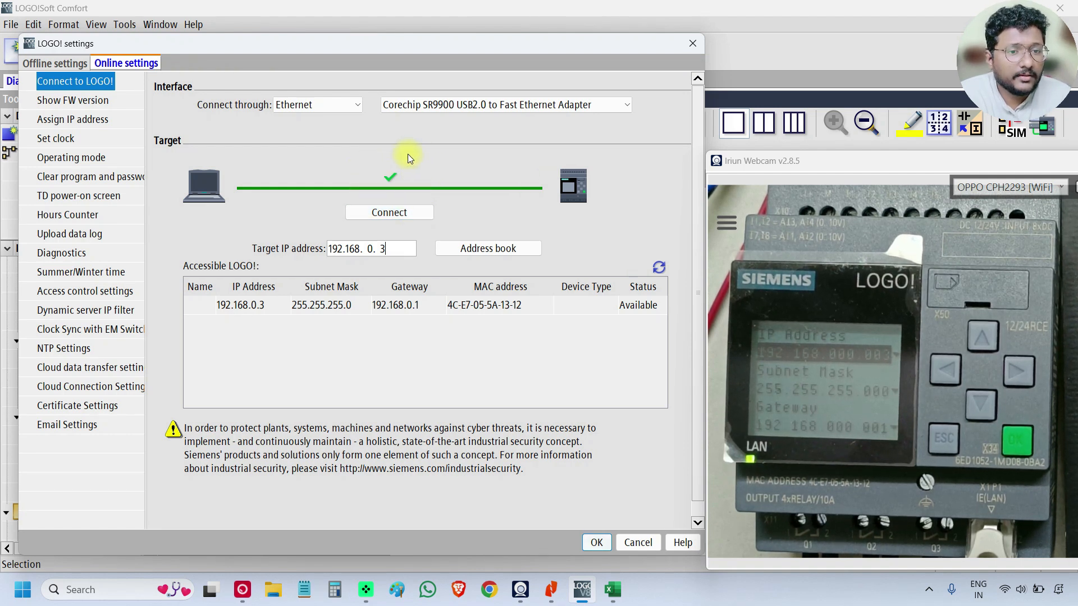
{"action": "mouse_move", "coordinate": [597, 472]}
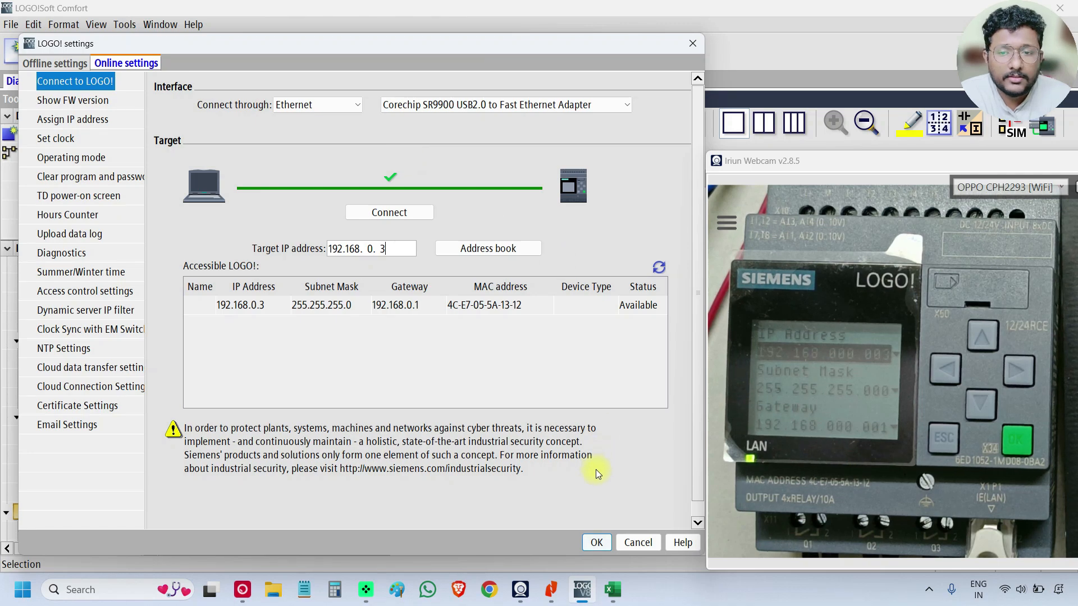
{"action": "left_click", "coordinate": [596, 542]}
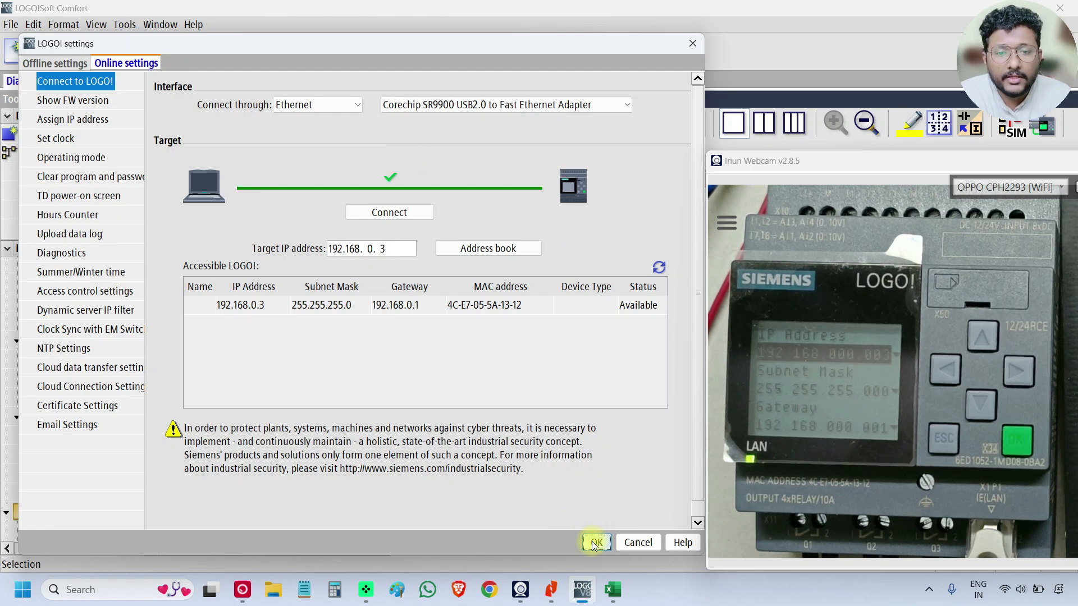
- Close the LOGO! settings and open the PC -> LOGO! transfer from Tools
{"action": "left_click", "coordinate": [596, 542]}
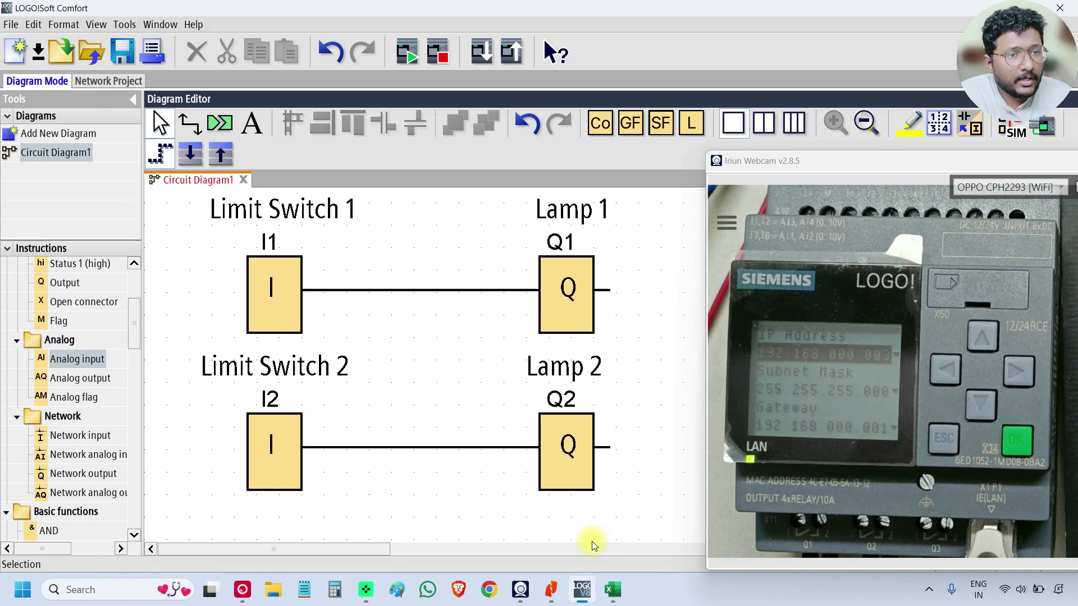
{"action": "mouse_move", "coordinate": [371, 234]}
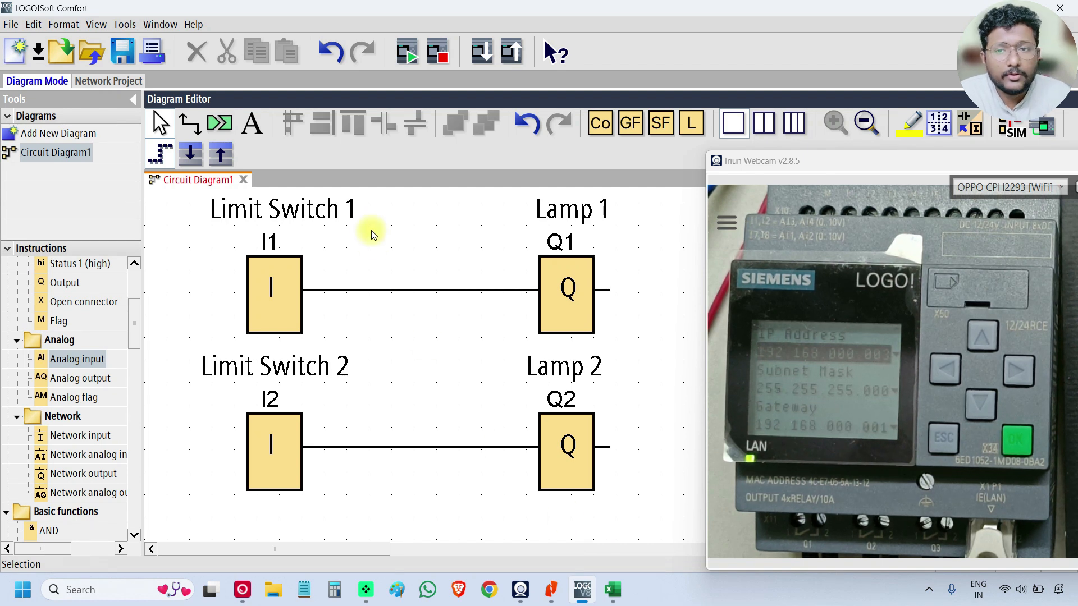
{"action": "left_click", "coordinate": [125, 25]}
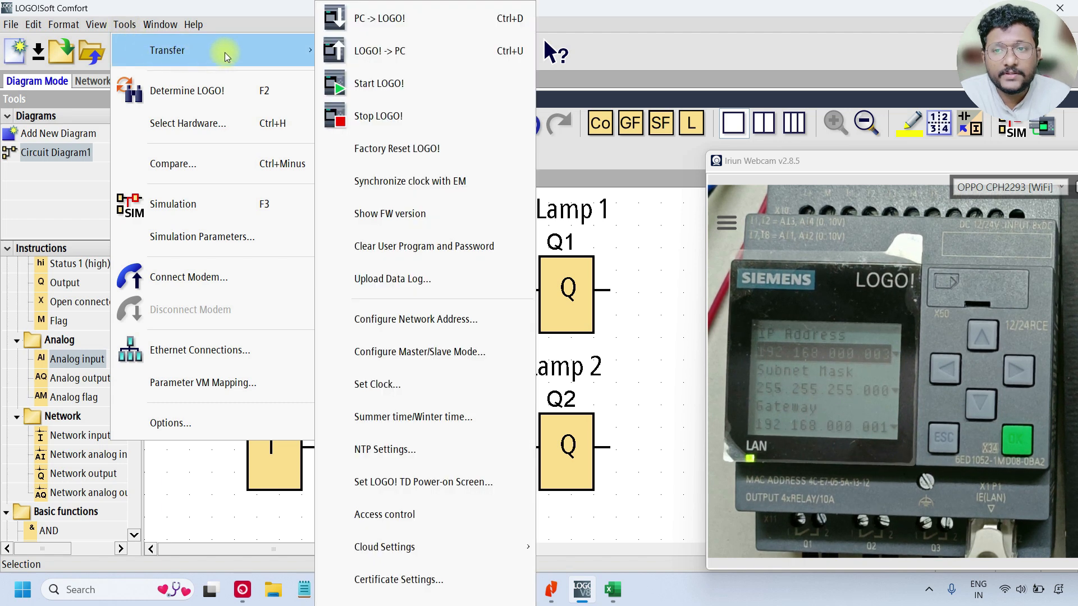
{"action": "mouse_move", "coordinate": [255, 47]}
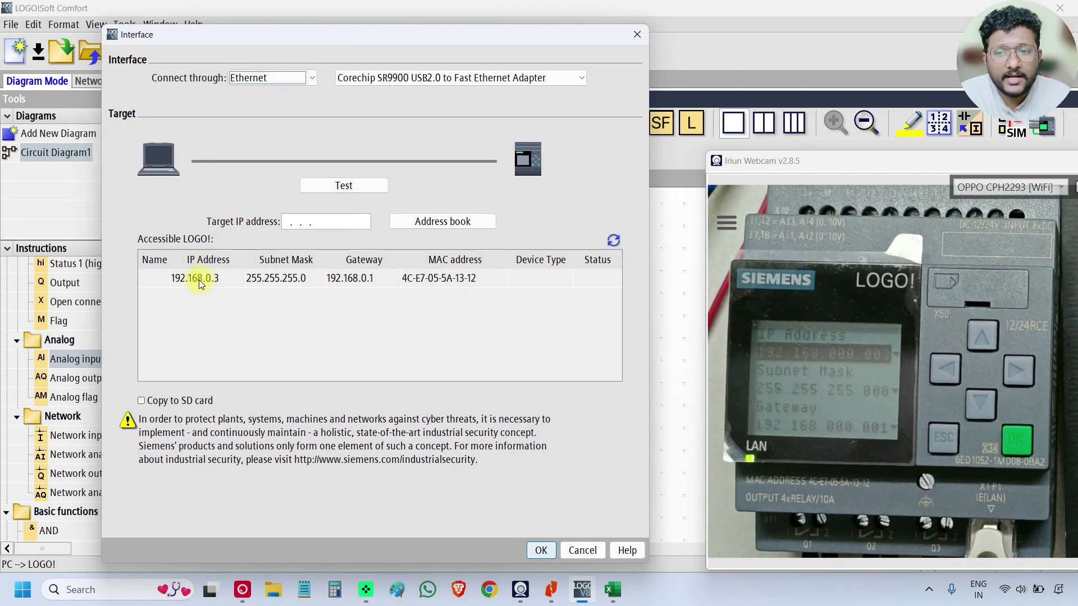
- Select the LOGO! at 192.168.0.3, test it, and start the download
{"action": "left_click", "coordinate": [194, 278]}
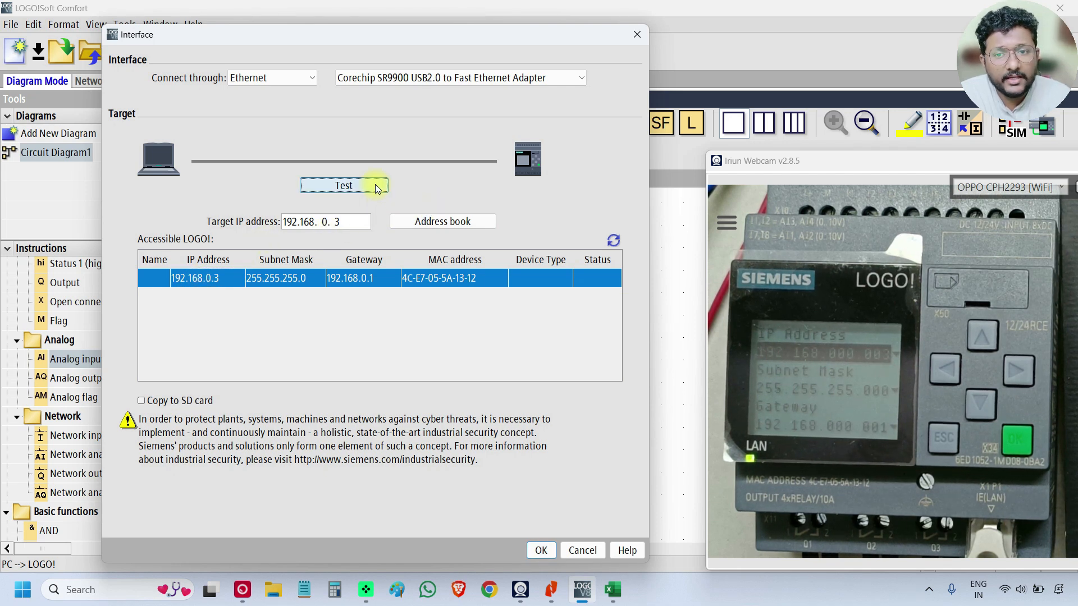
{"action": "left_click", "coordinate": [342, 185]}
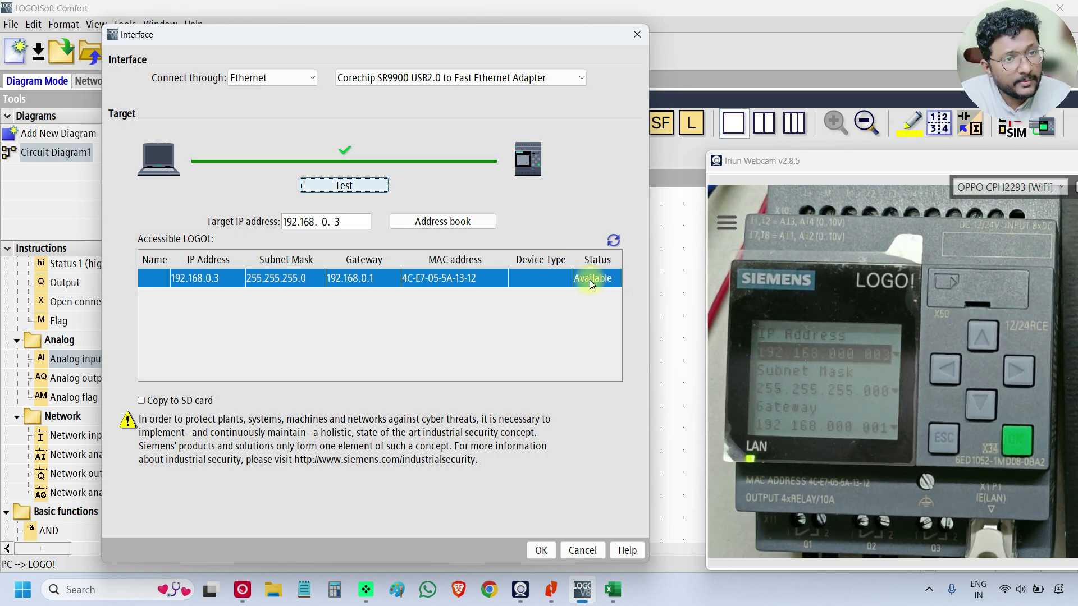
{"action": "mouse_move", "coordinate": [540, 493]}
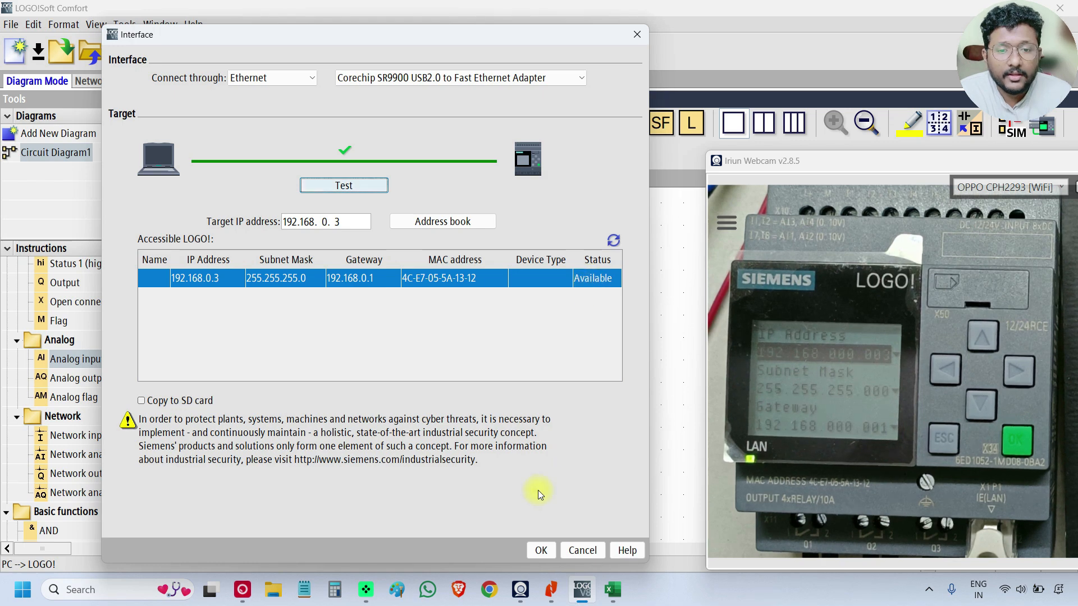
{"action": "left_click", "coordinate": [541, 550]}
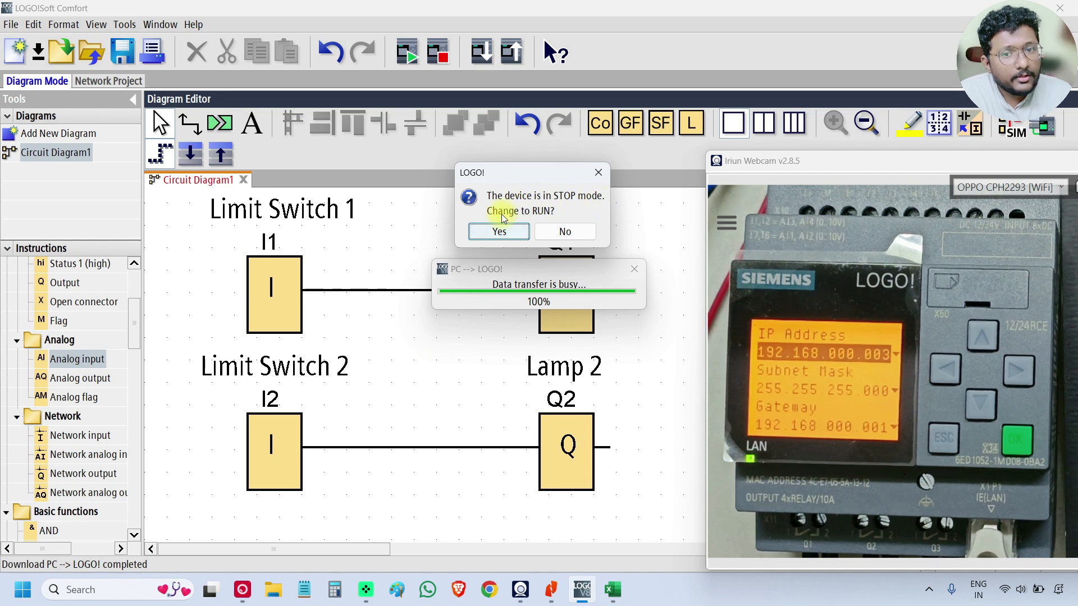
{"action": "mouse_move", "coordinate": [587, 216]}
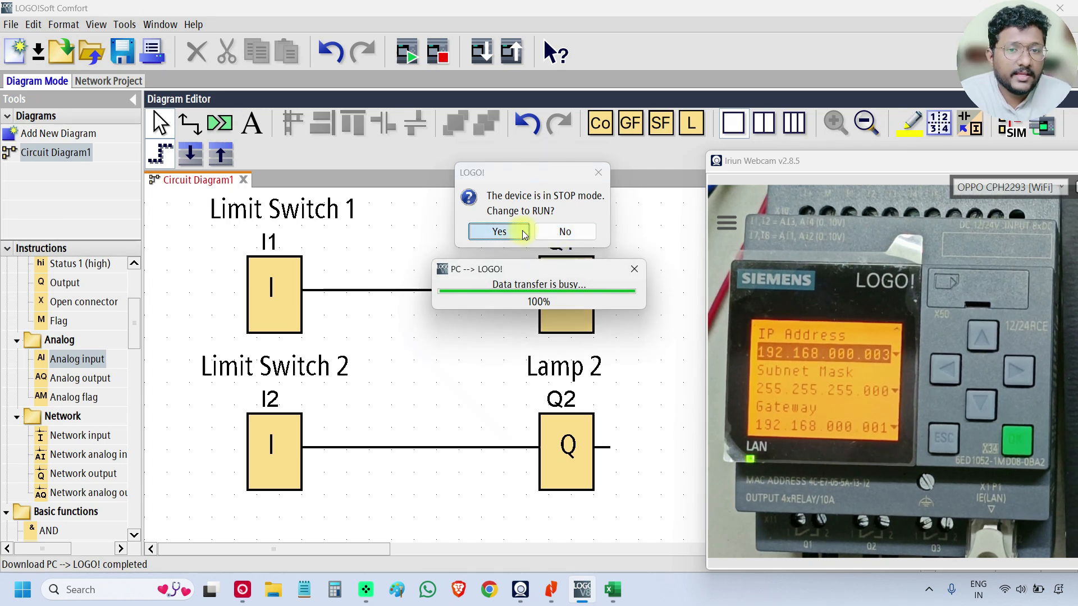
- Answer Yes to switch the LOGO! from STOP to RUN
{"action": "left_click", "coordinate": [499, 231]}
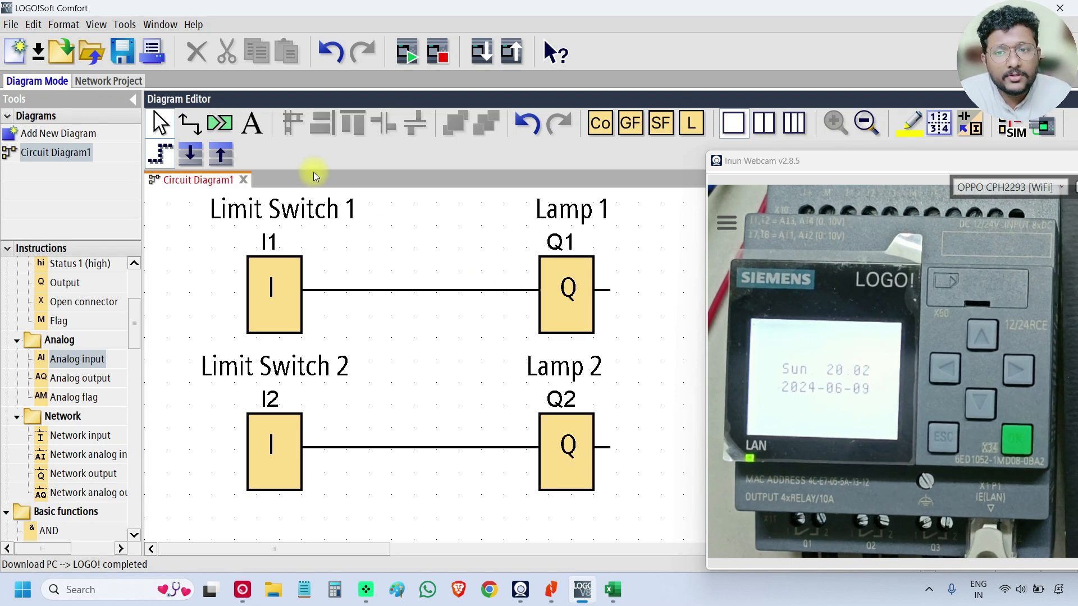
- Close the Circuit Diagram1 tab, choosing No to saving changes
{"action": "left_click", "coordinate": [239, 180]}
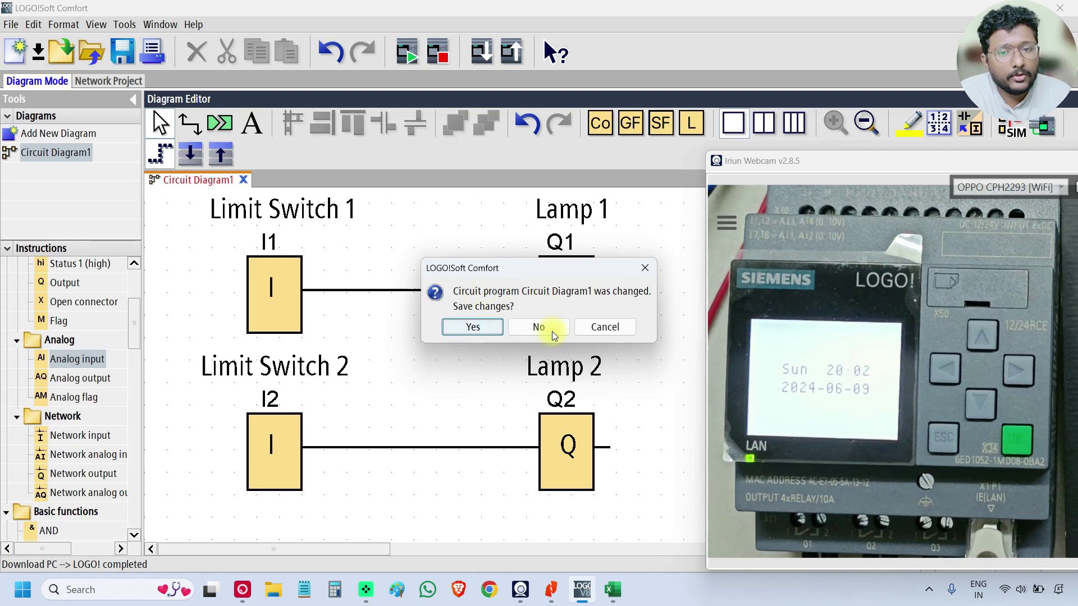
{"action": "left_click", "coordinate": [538, 327]}
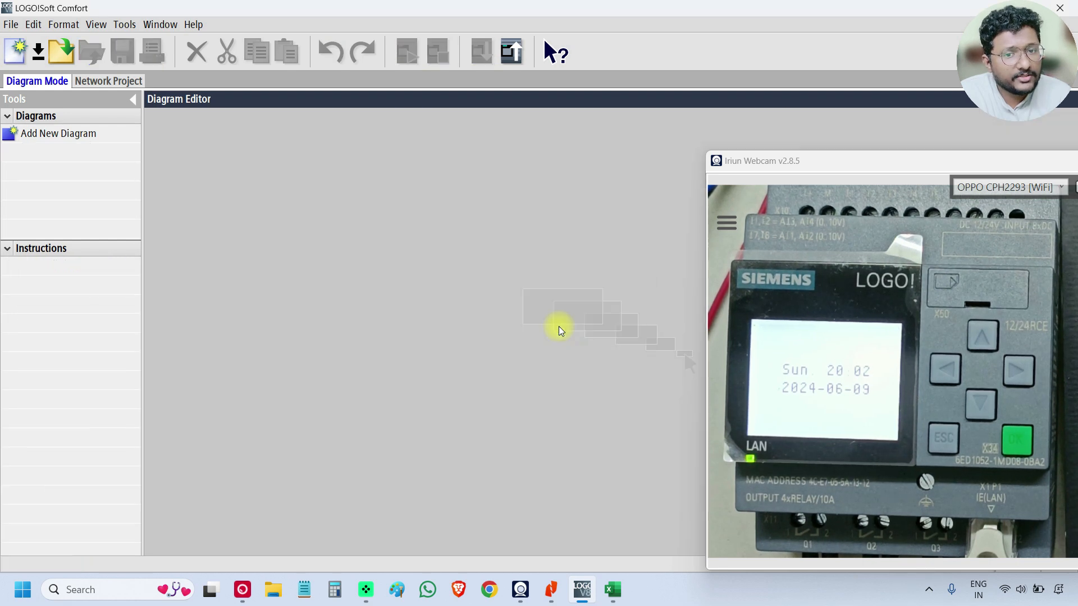
{"action": "mouse_move", "coordinate": [518, 74]}
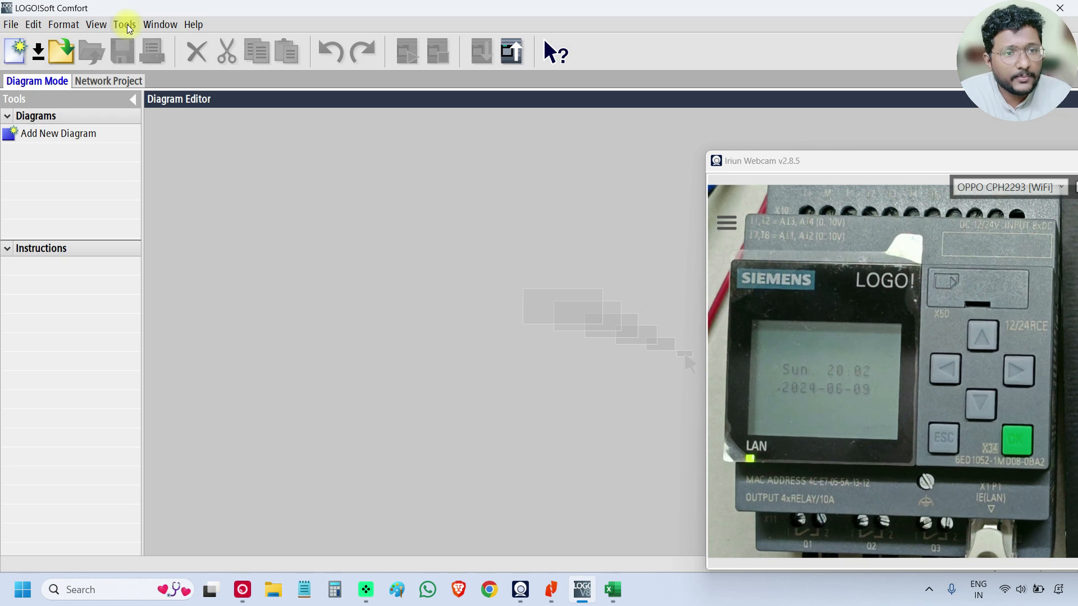
- Open the LOGO! -> PC transfer interface from the Tools menu
{"action": "left_click", "coordinate": [125, 24]}
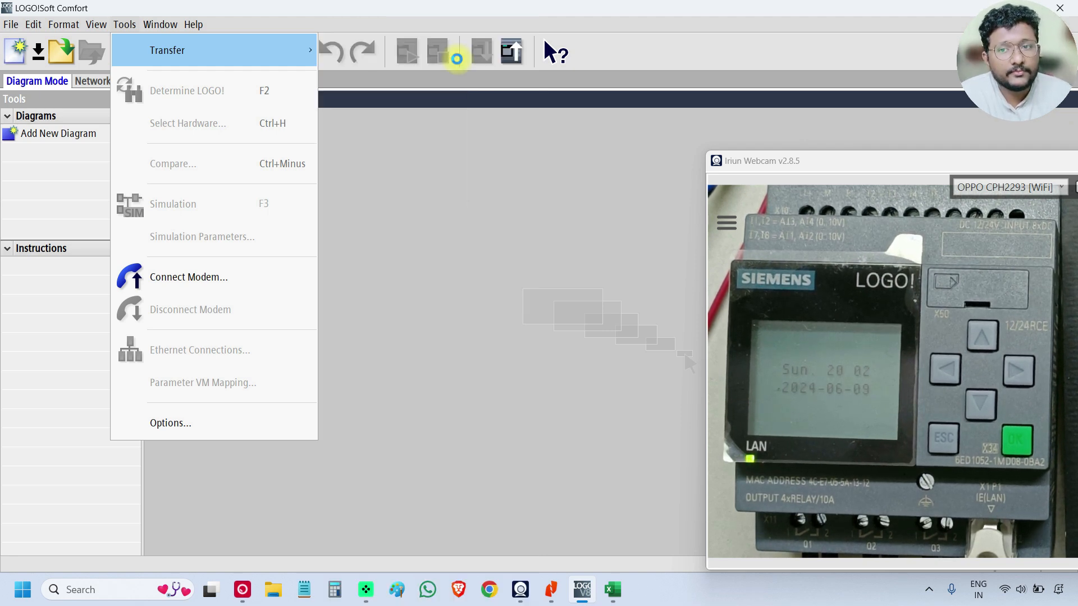
{"action": "left_click", "coordinate": [199, 350]}
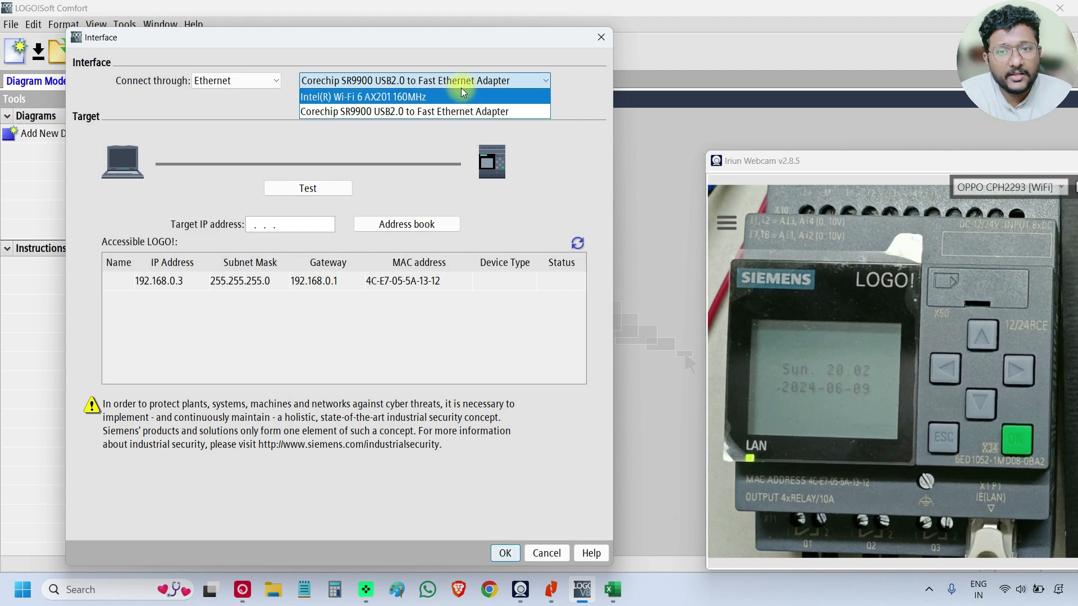
- Use the Corechip adapter, test the LOGO! at 192.168.0.3, and confirm the upload
{"action": "left_click", "coordinate": [424, 111]}
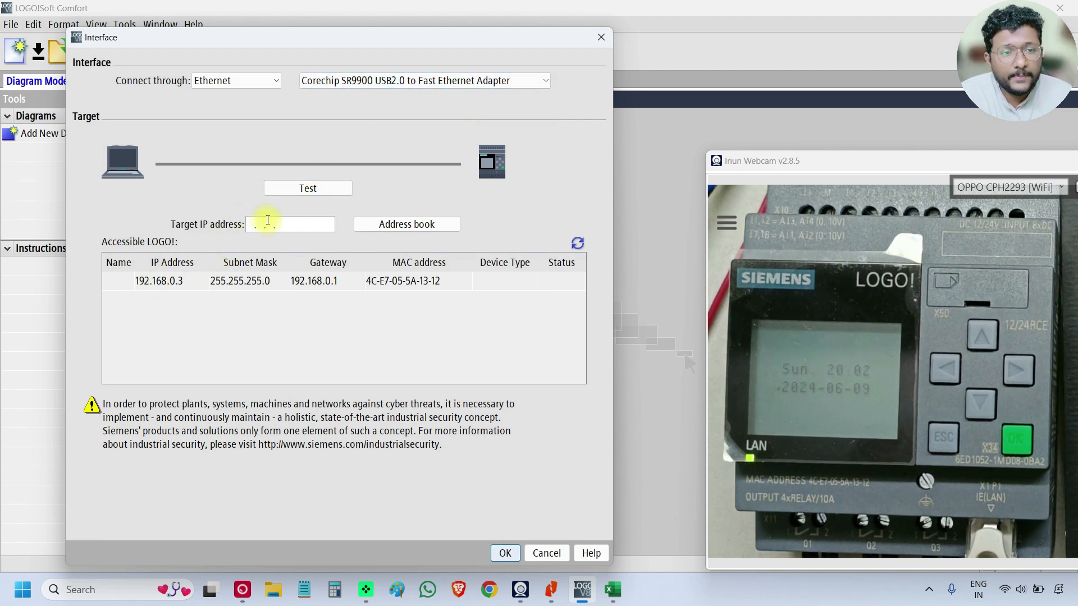
{"action": "left_click", "coordinate": [159, 281]}
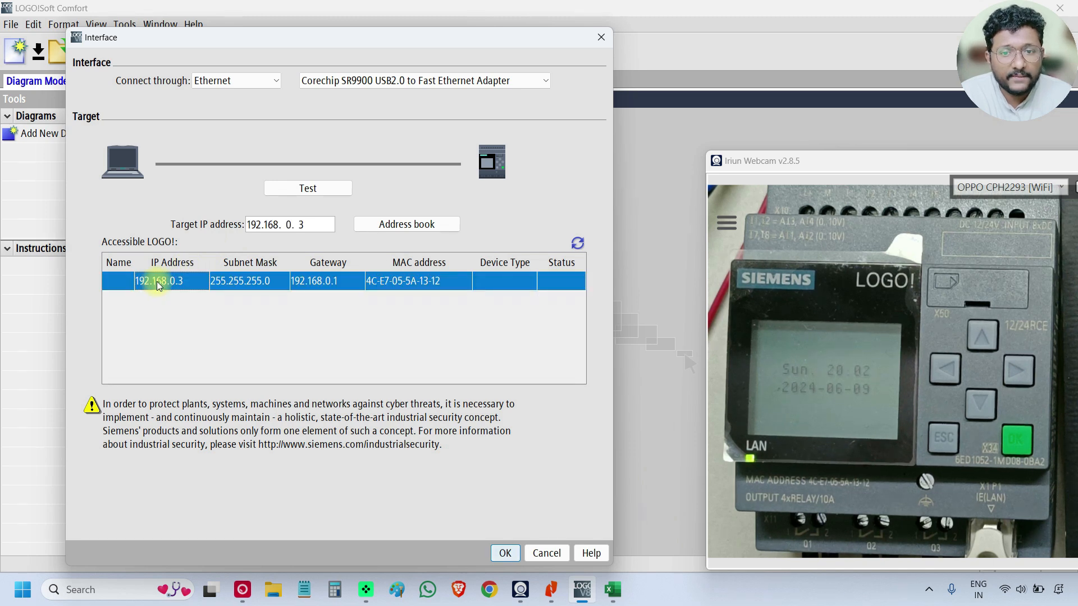
{"action": "mouse_move", "coordinate": [541, 267]}
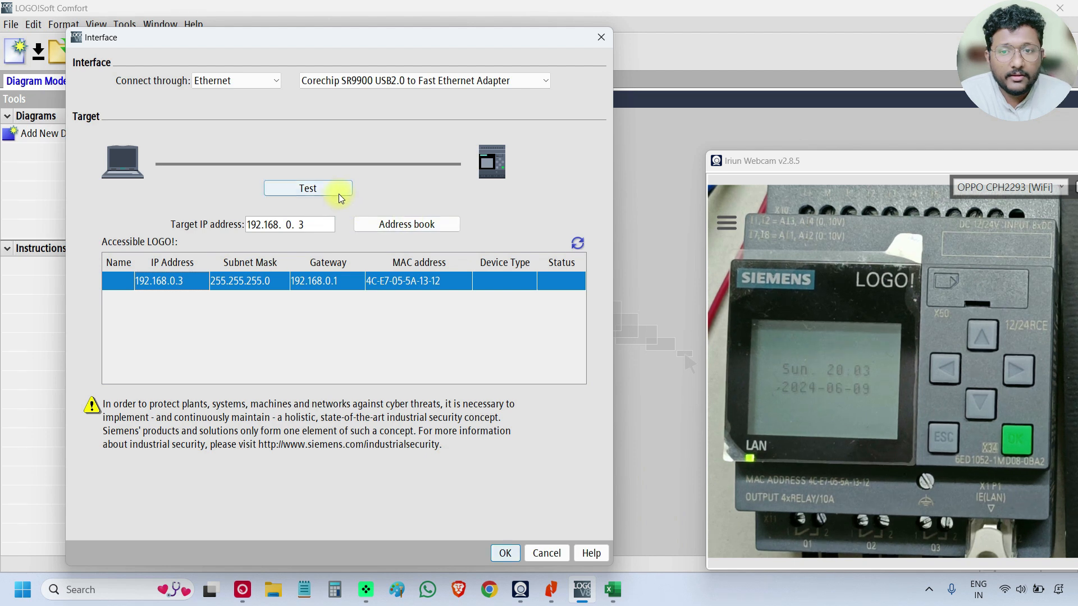
{"action": "left_click", "coordinate": [308, 188]}
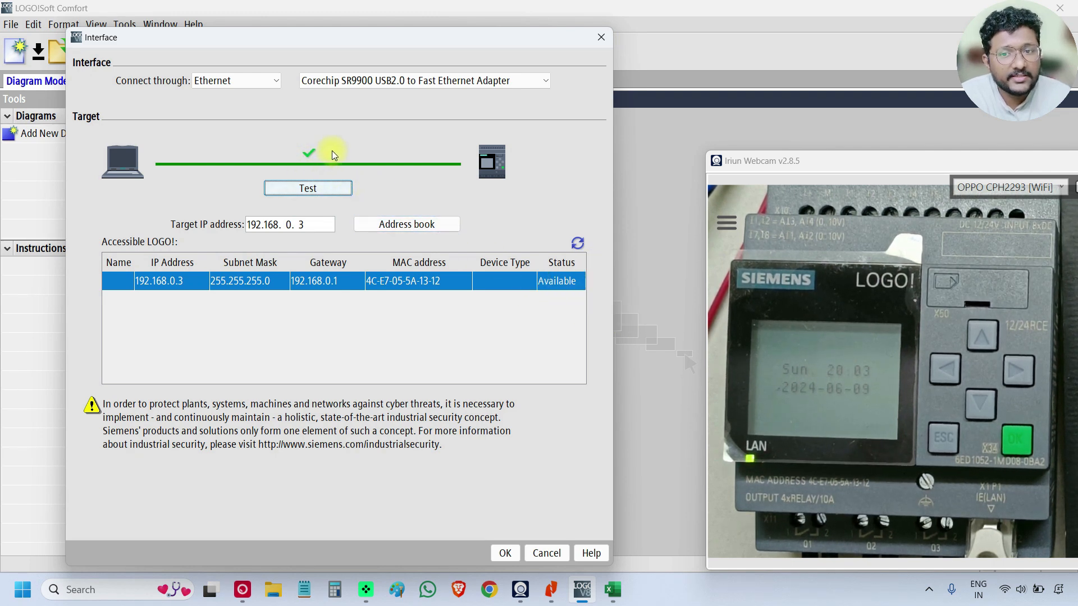
{"action": "left_click", "coordinate": [505, 553]}
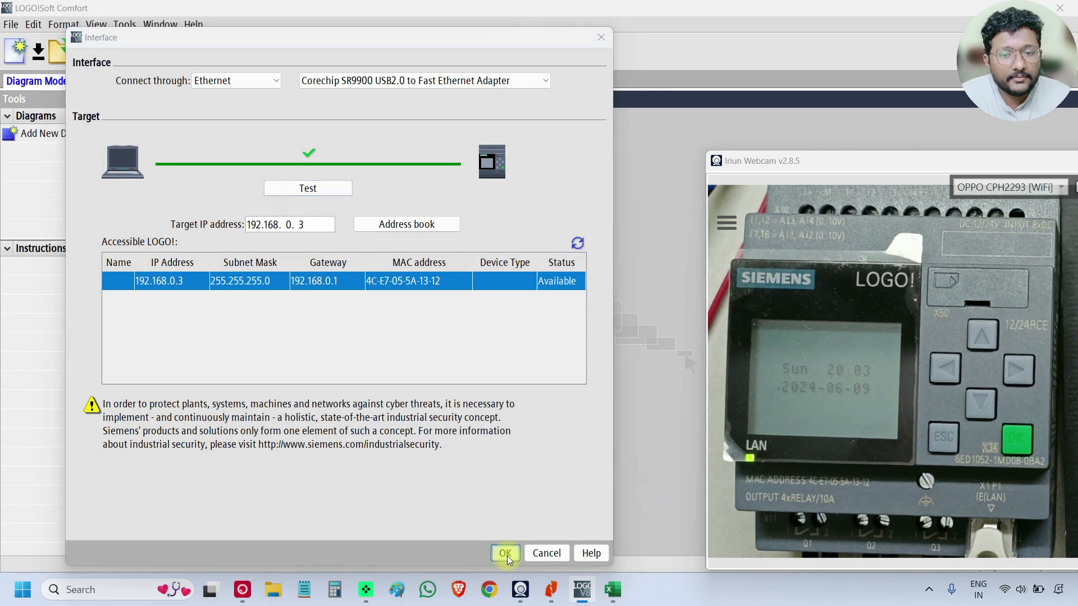
{"action": "left_click", "coordinate": [505, 552]}
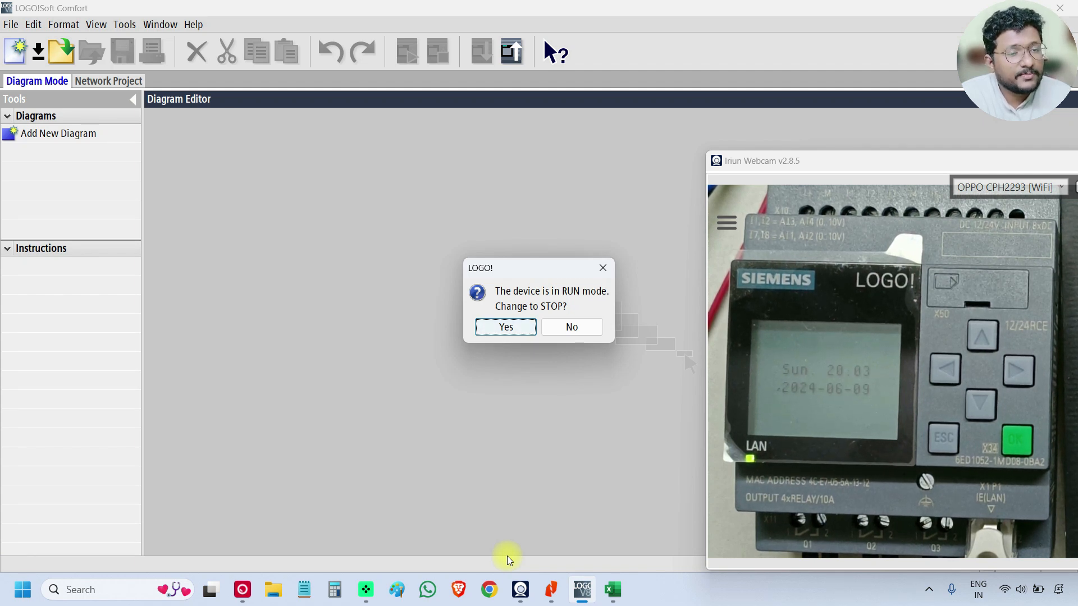
{"action": "mouse_move", "coordinate": [339, 407]}
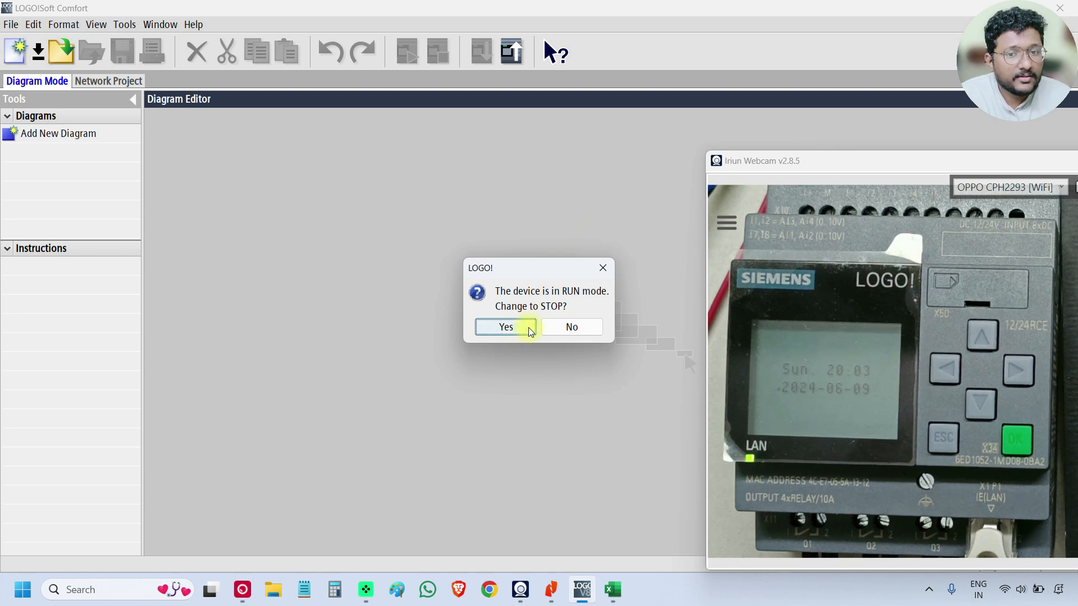
- Answer Yes to switch the LOGO! from RUN to STOP
{"action": "left_click", "coordinate": [505, 327]}
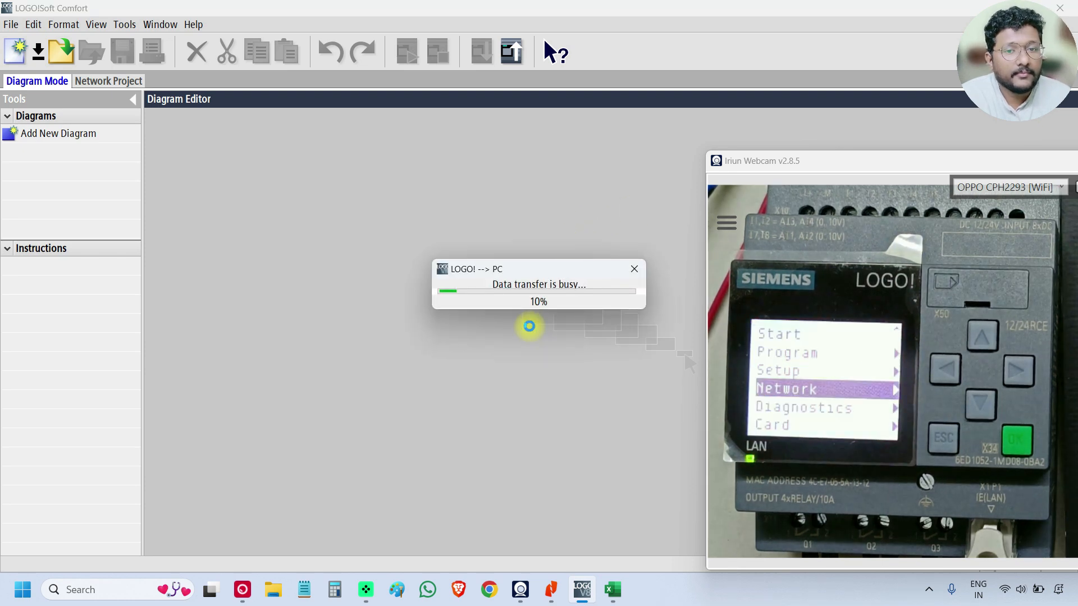